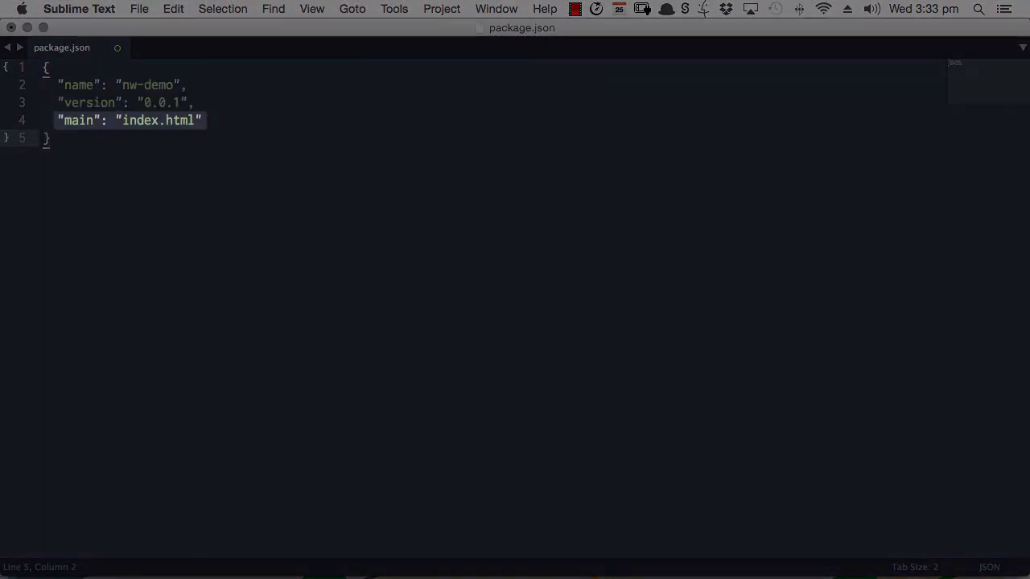
- Save package.json with name nw-demo, version 0.0.1 and main index.html
key(cmd+s)
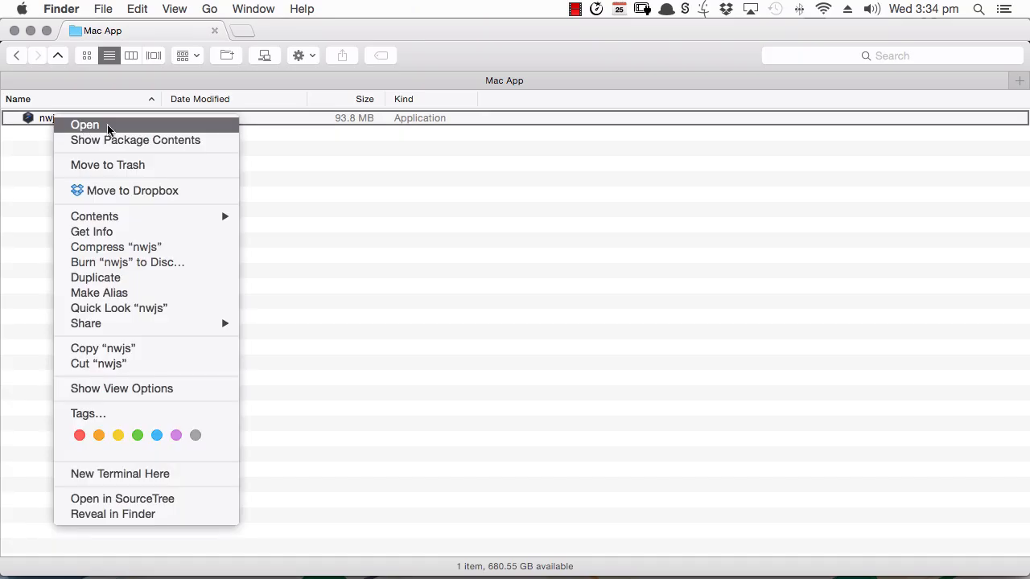
click(84, 124)
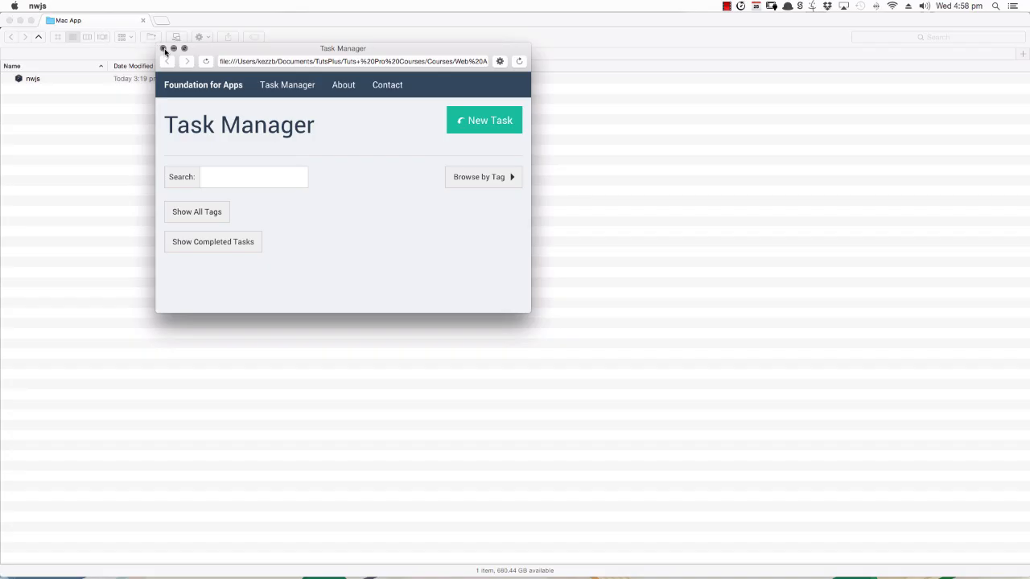
click(164, 49)
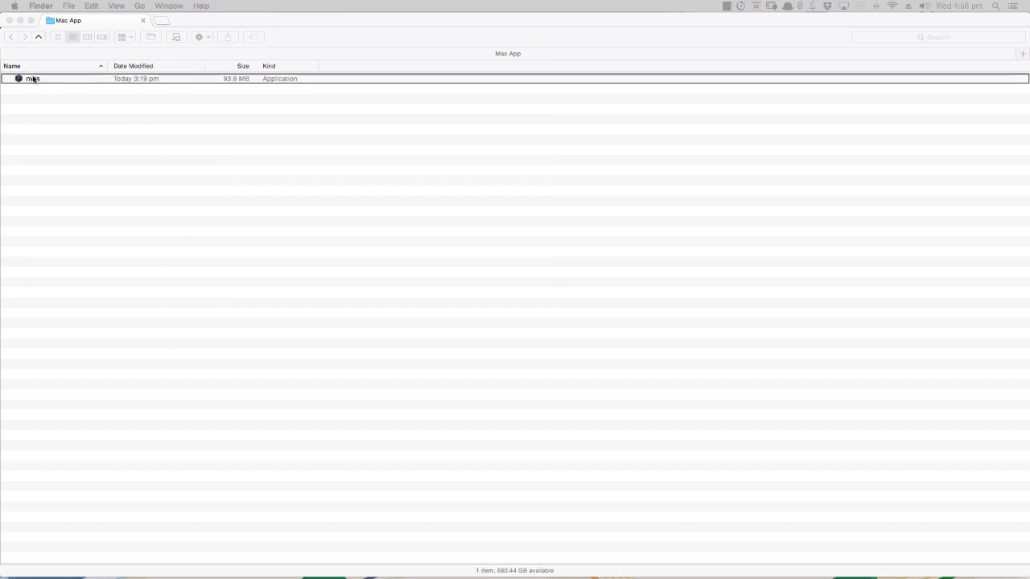
- Rename the nwjs application to TaskManager
double_click(32, 78)
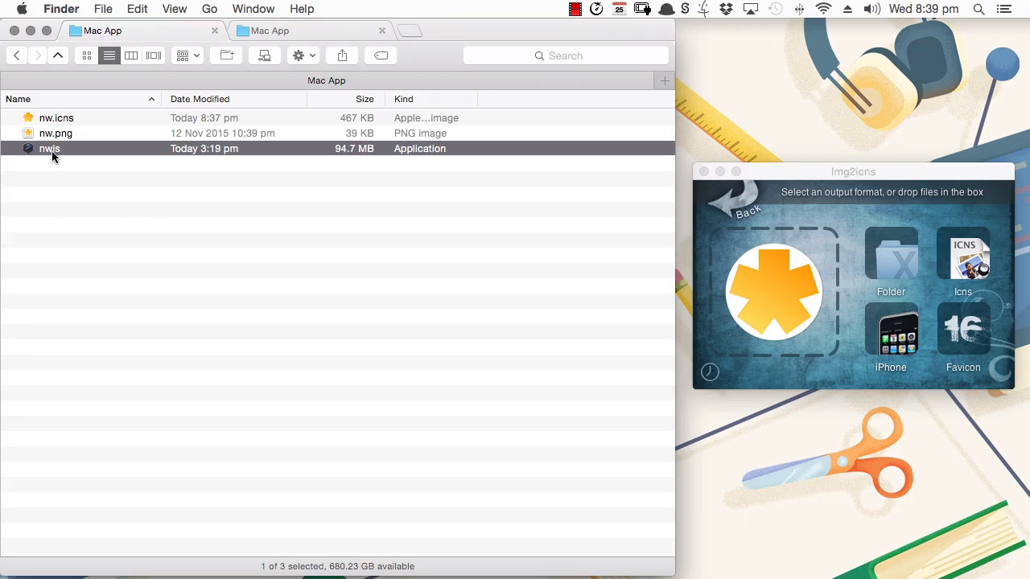
double_click(49, 148)
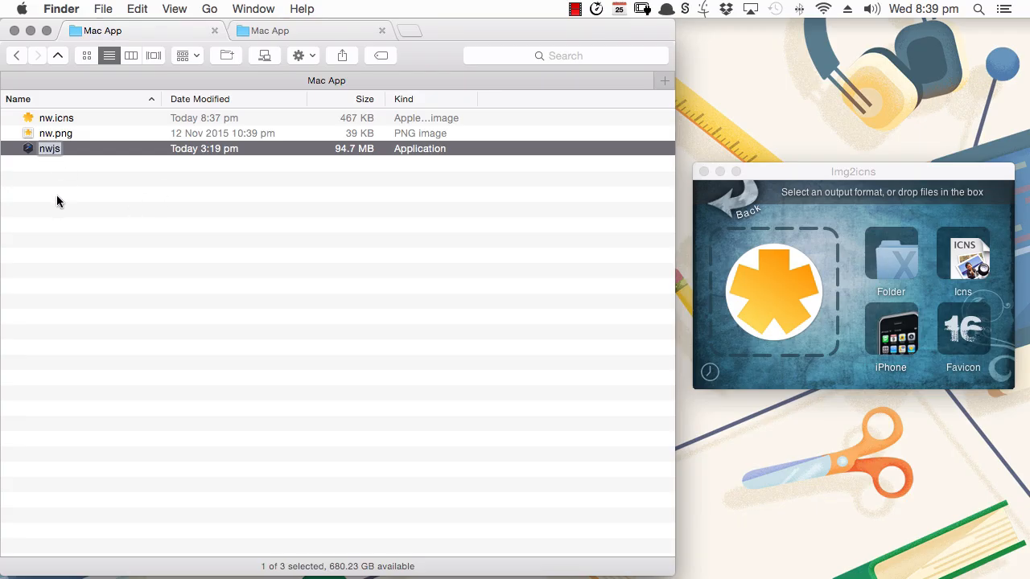
text(TaskM)
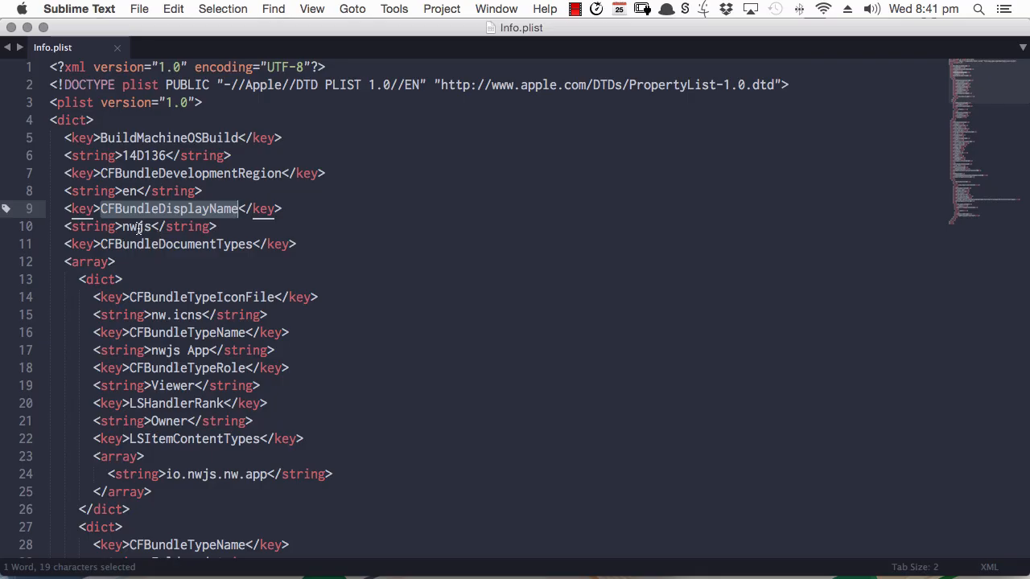
text(TaskMan)
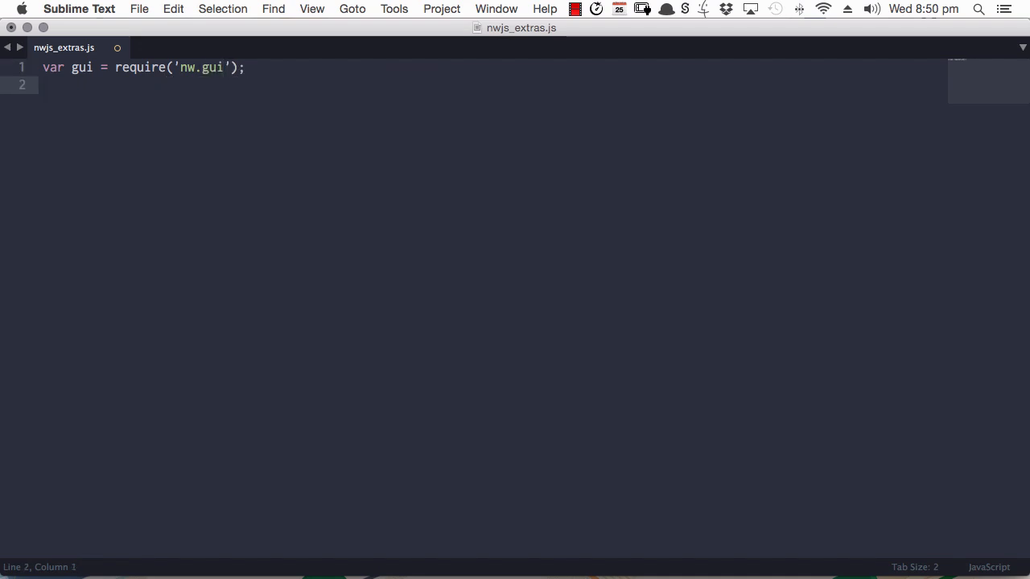
- Type 'var mb = new gui.Men' on line 2 of nwjs_extras.js
text(var)
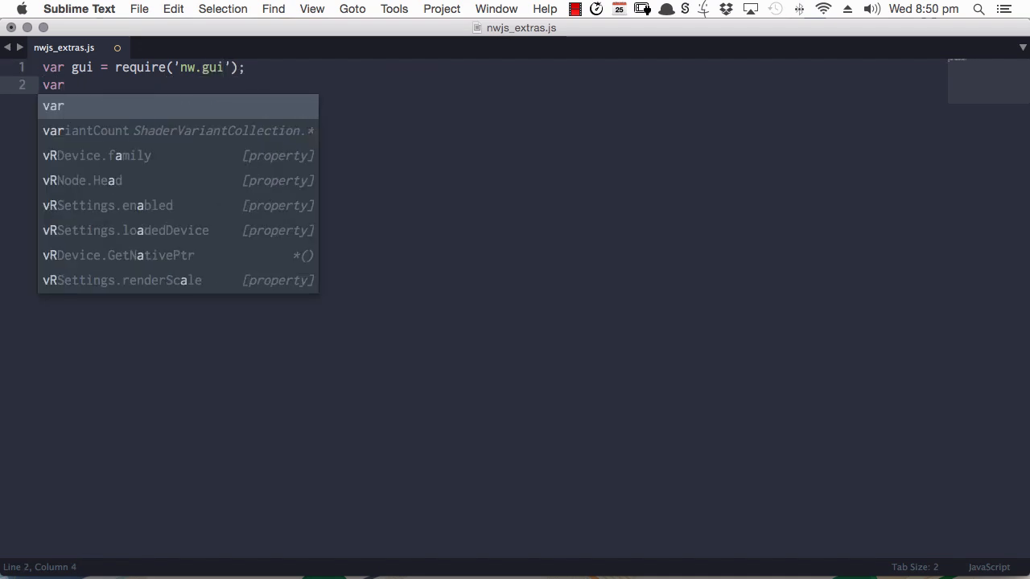
text(mb)
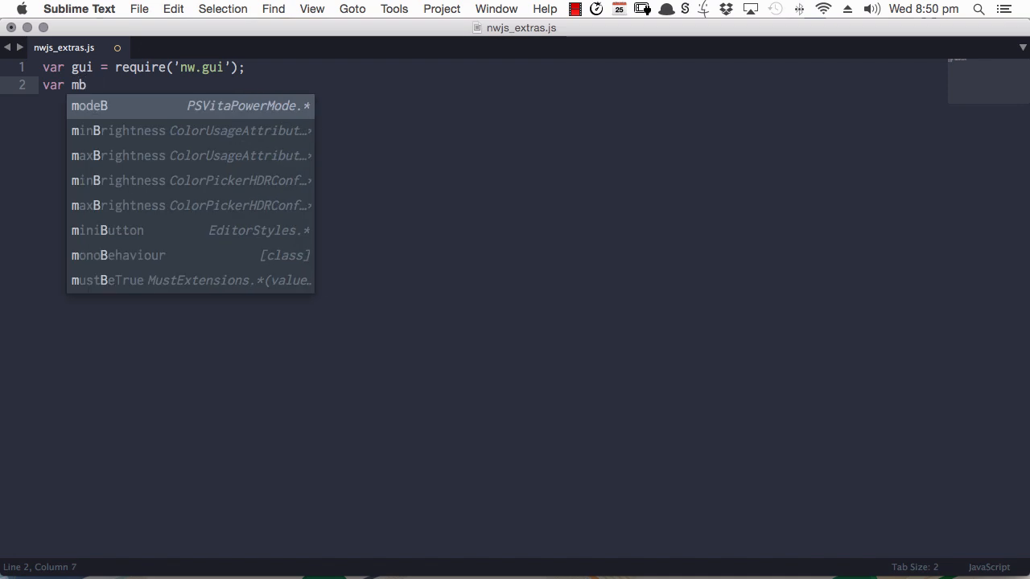
text(= new)
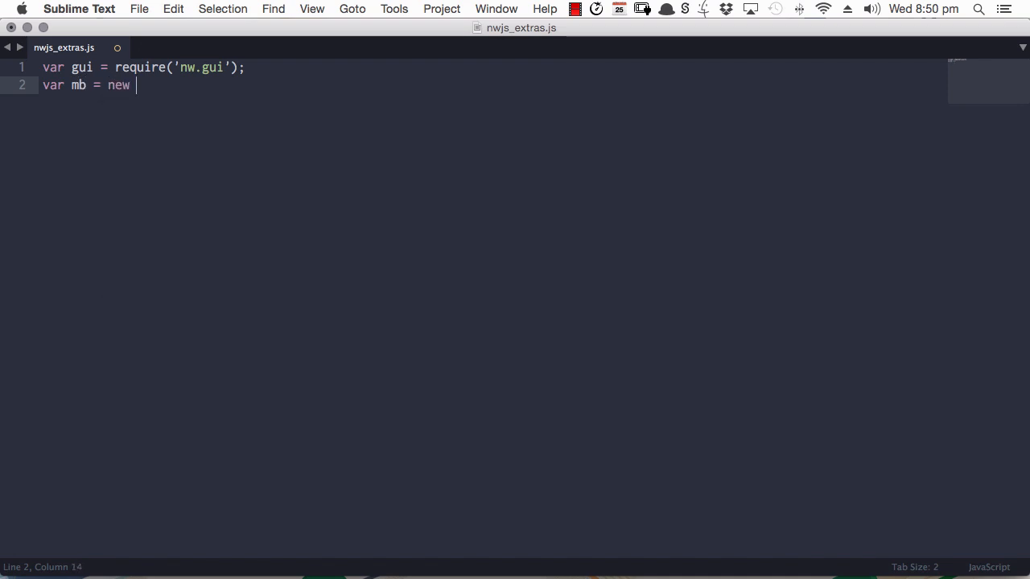
text(gui.Men)
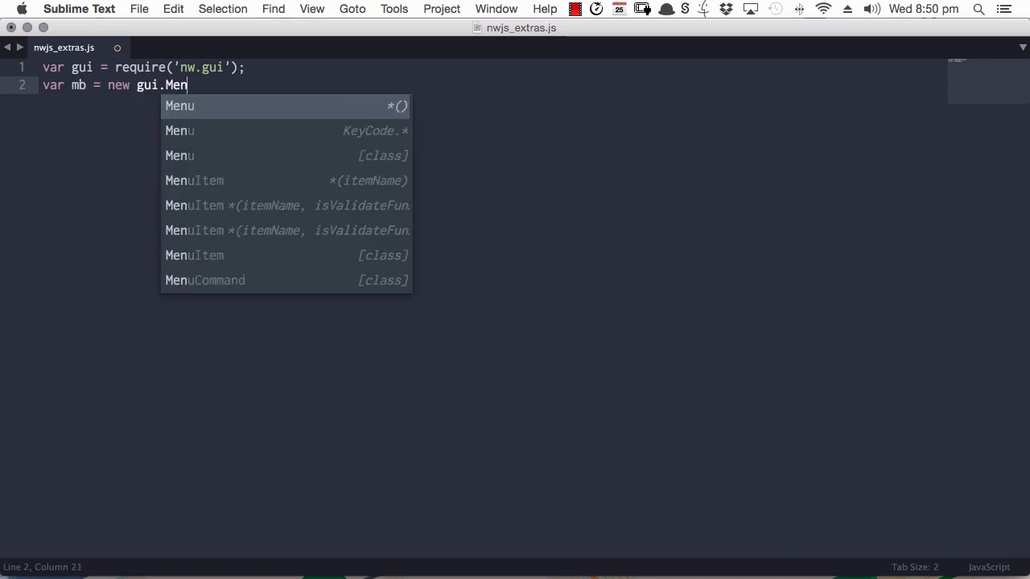